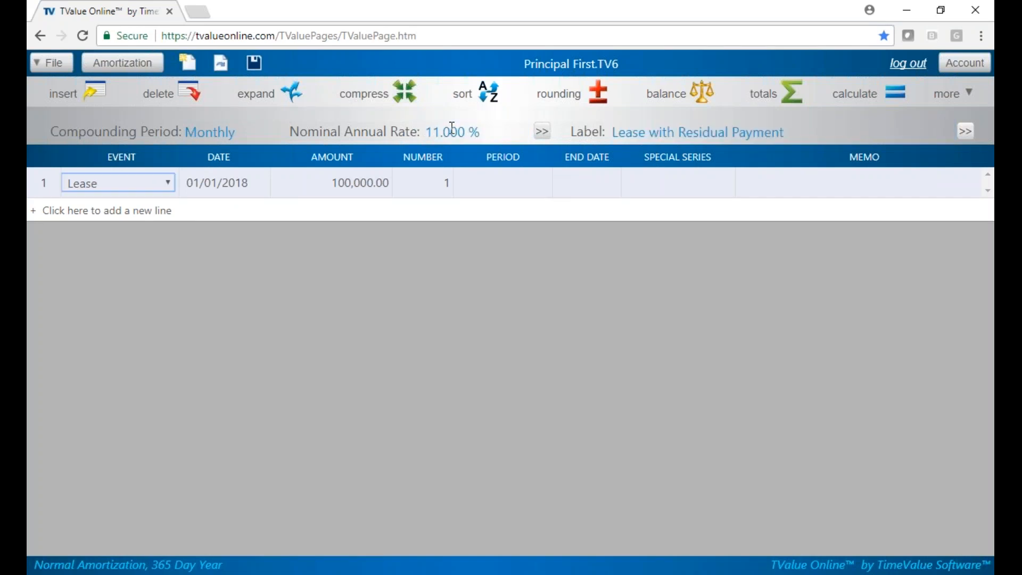
Insert a Lease Payment row dated 02/01/2018 below the $100,000 lease line.
left_click(217, 182)
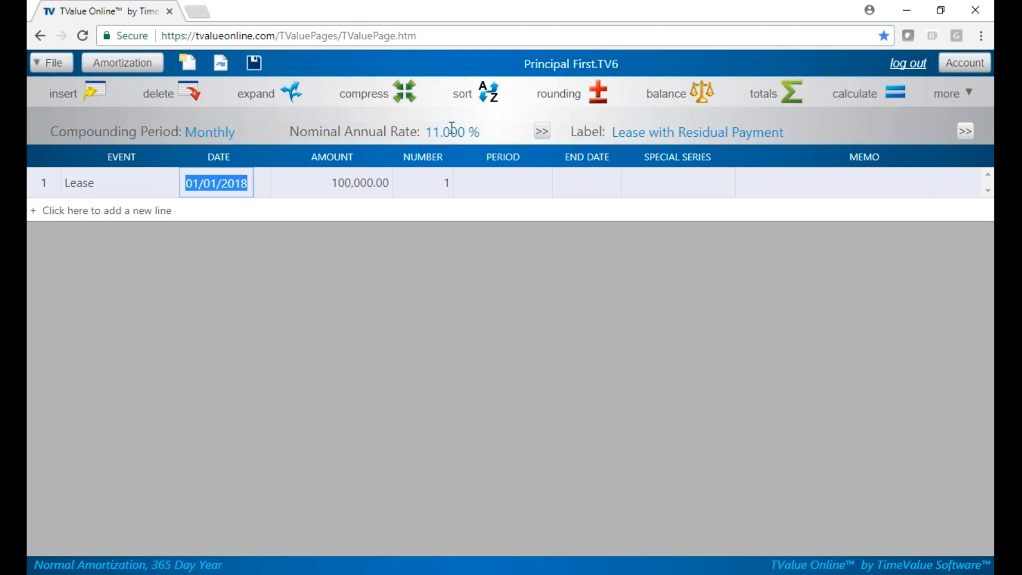
left_click(422, 183)
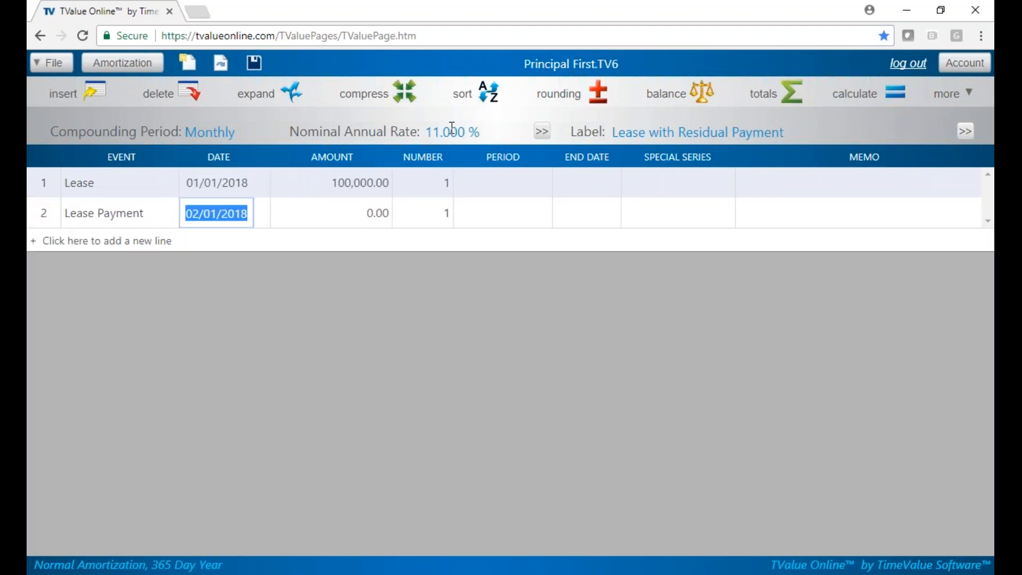
Set the payment row to 60 monthly payments with an Unknown amount.
left_click(331, 213)
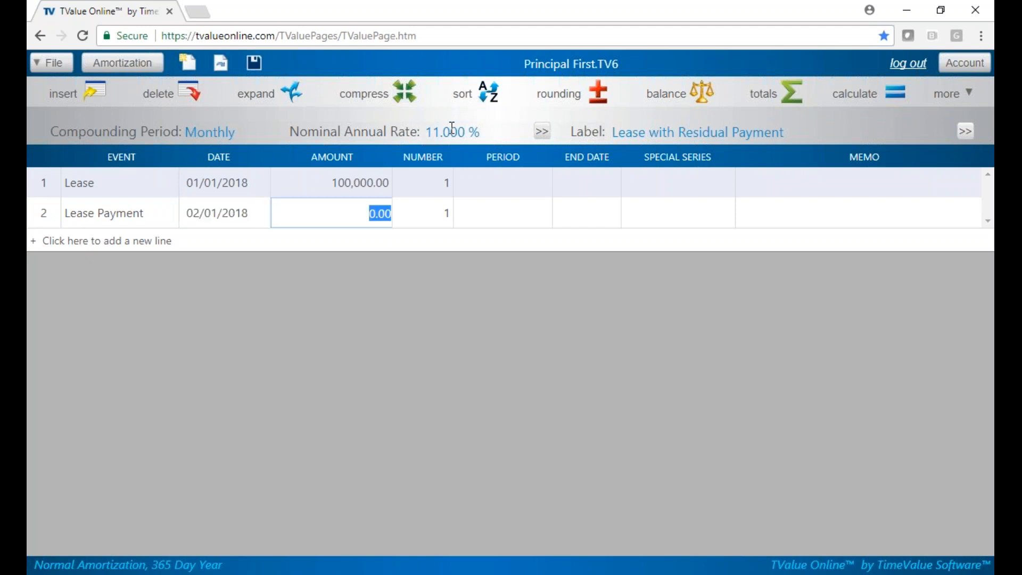
type("Unknown")
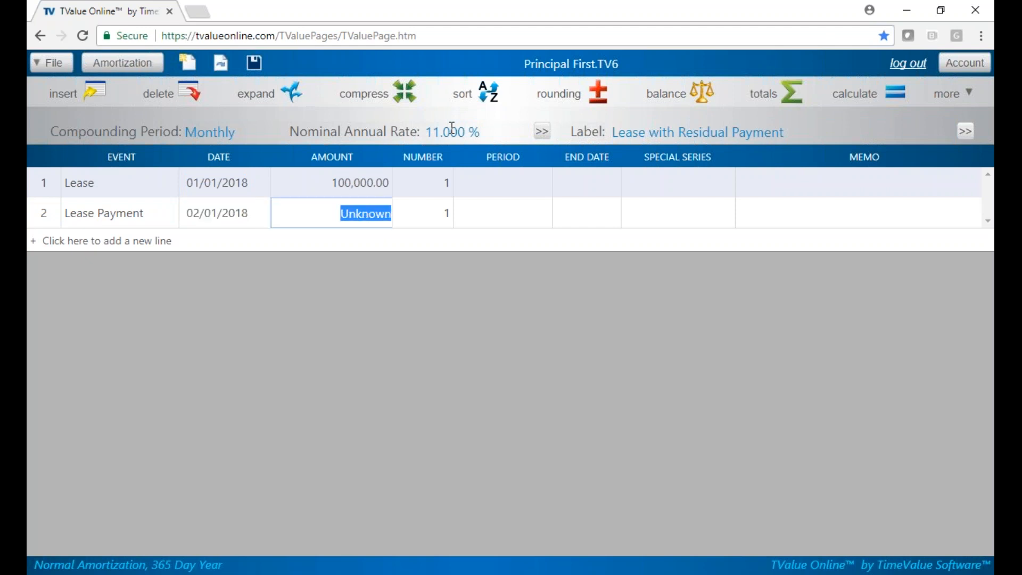
left_click(422, 213)
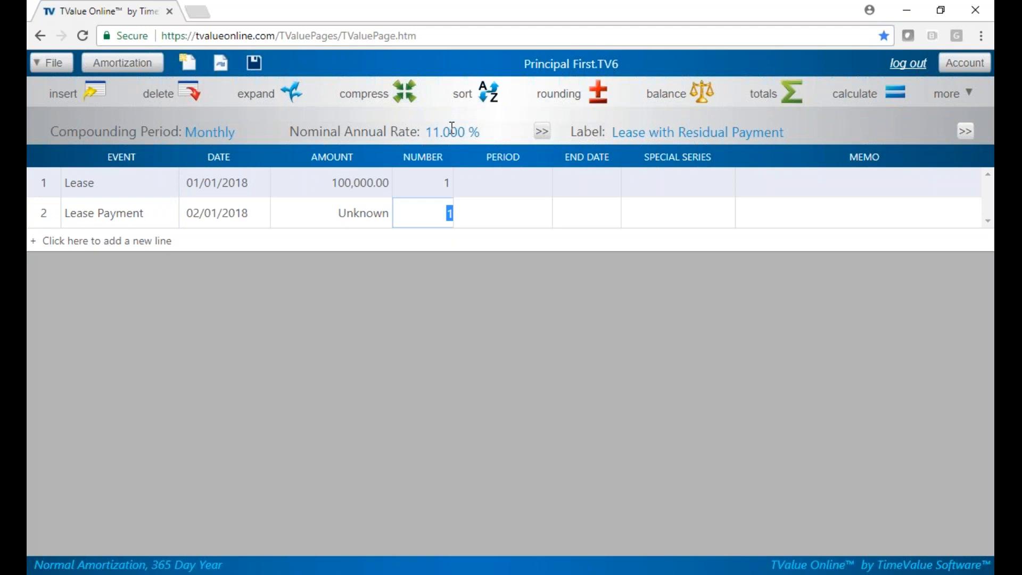
type("60")
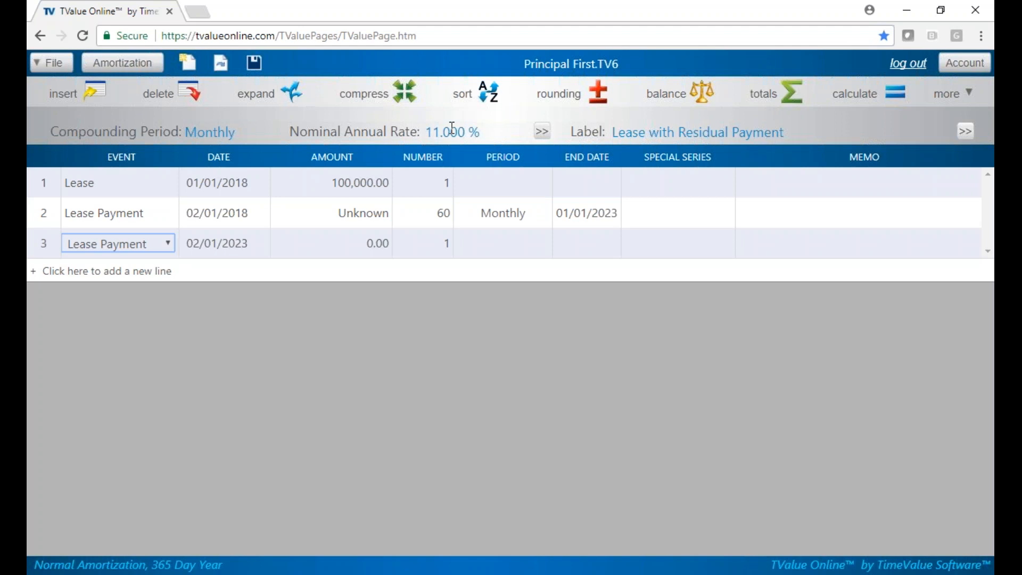
Date the third row 01/01/2023 and enter an amount of 20,000.00.
left_click(217, 244)
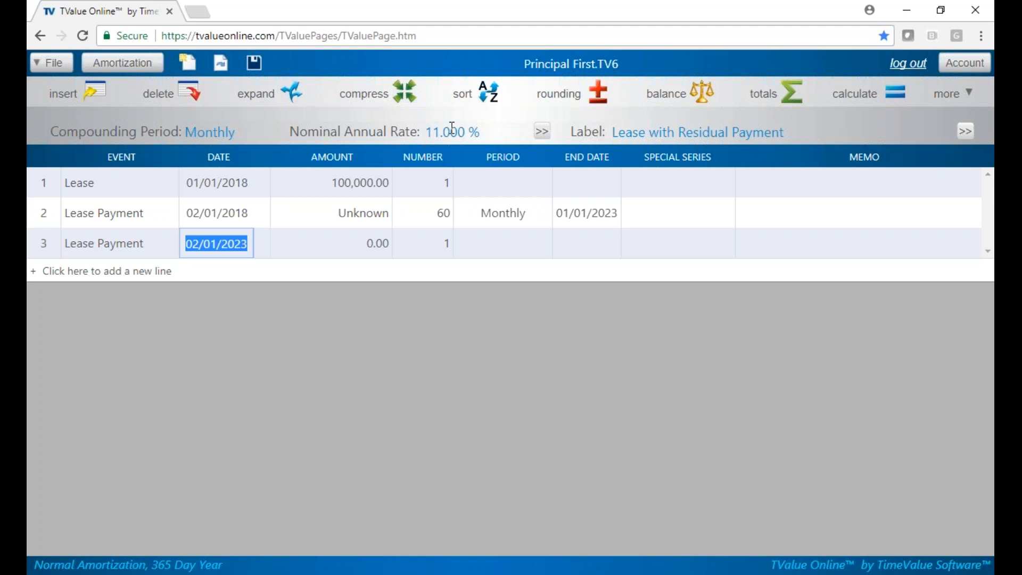
type("01/01/2023")
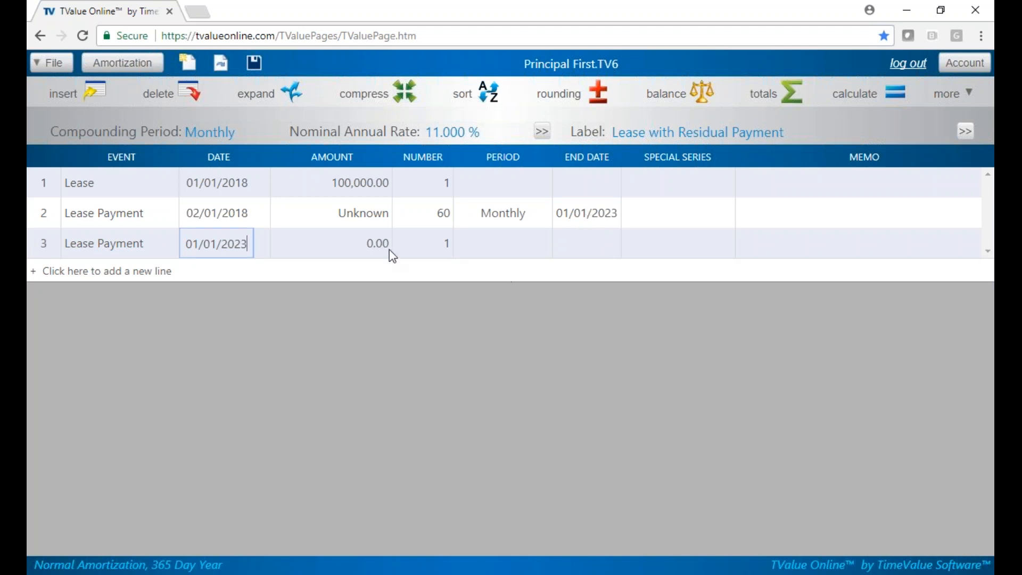
left_click(358, 243)
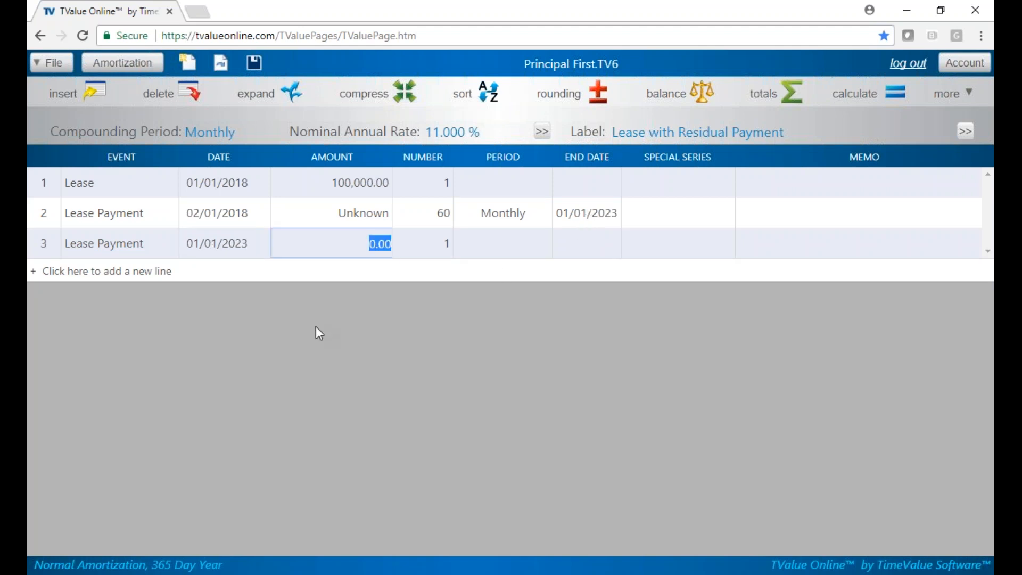
type("20")
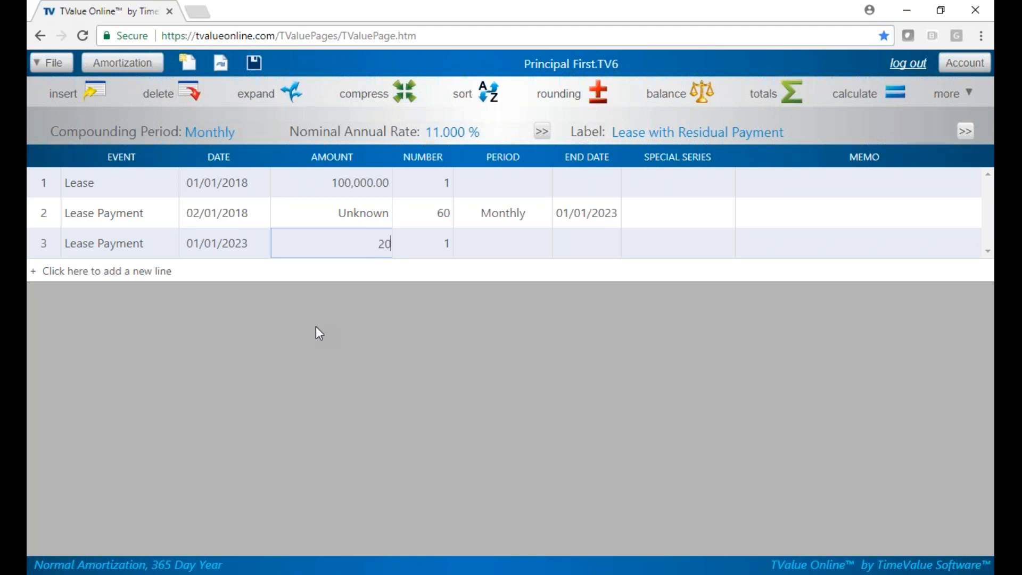
key("Tab")
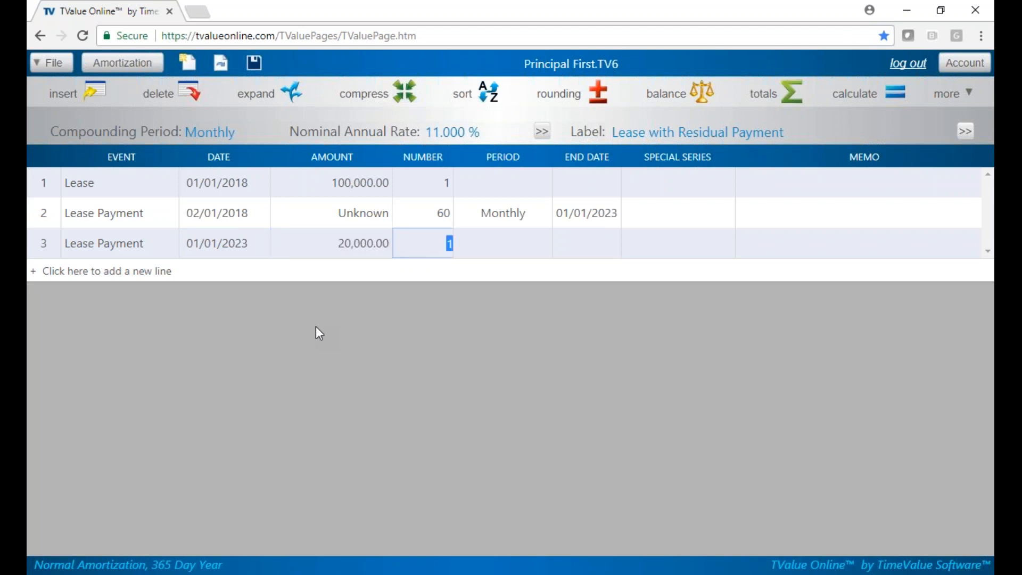
mouse_move(618, 181)
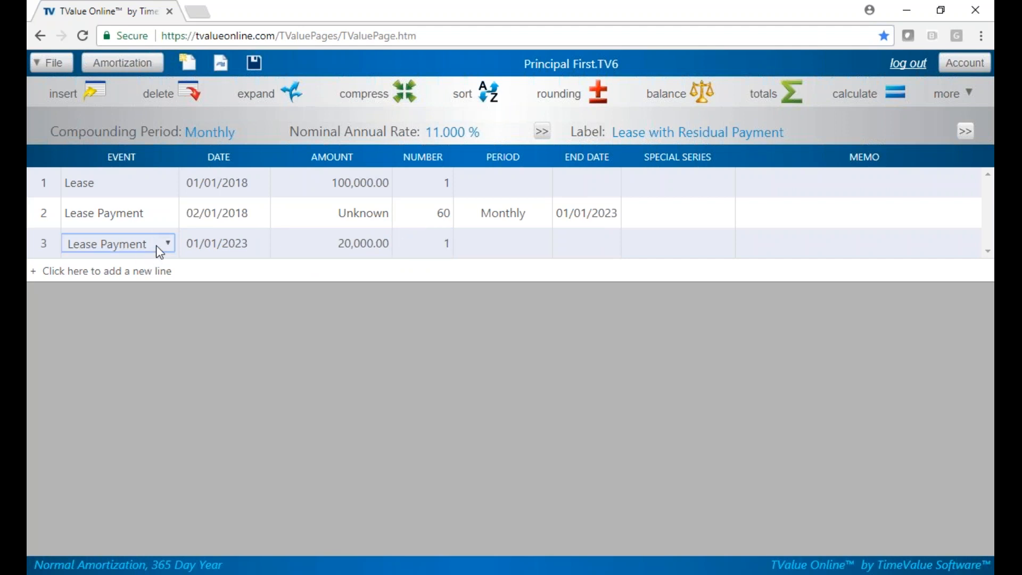
Switch the third row's event from Lease Payment to Residual.
left_click(168, 244)
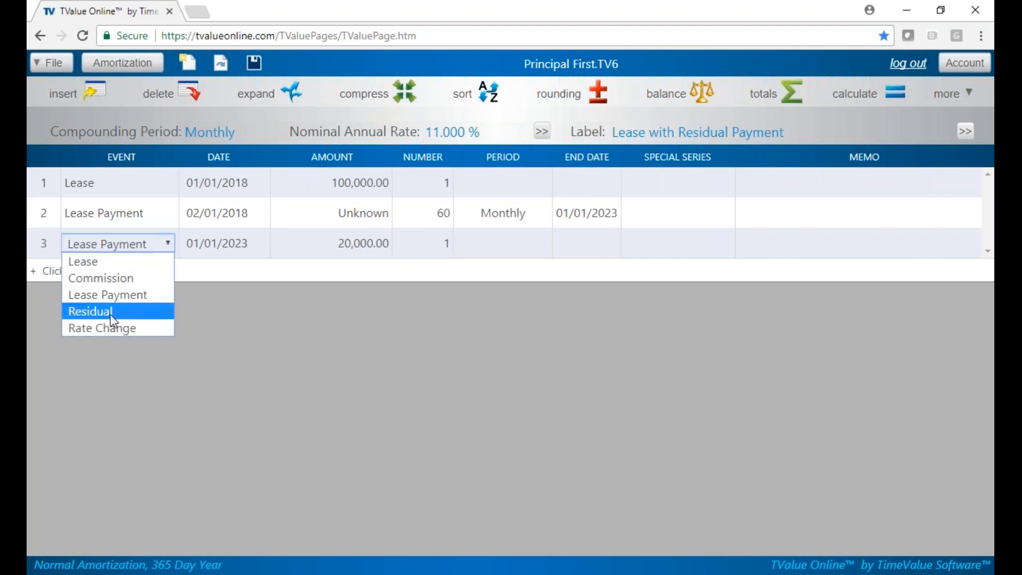
left_click(89, 311)
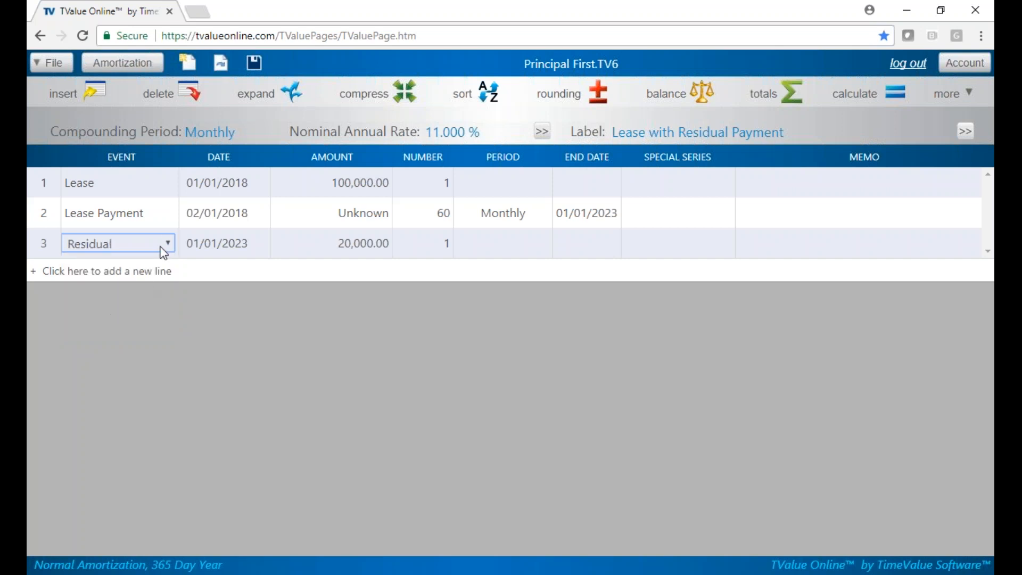
mouse_move(160, 214)
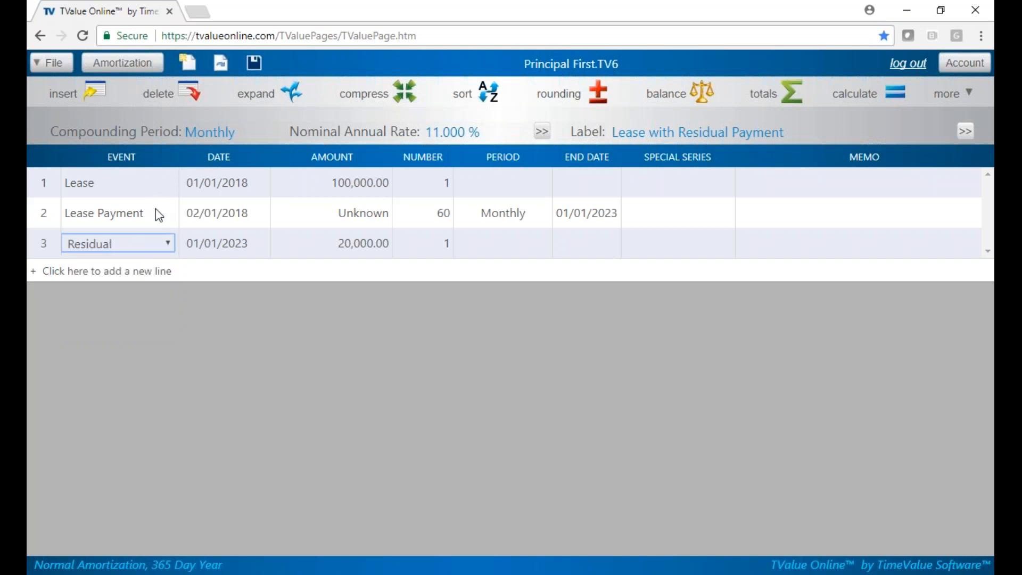
mouse_move(159, 253)
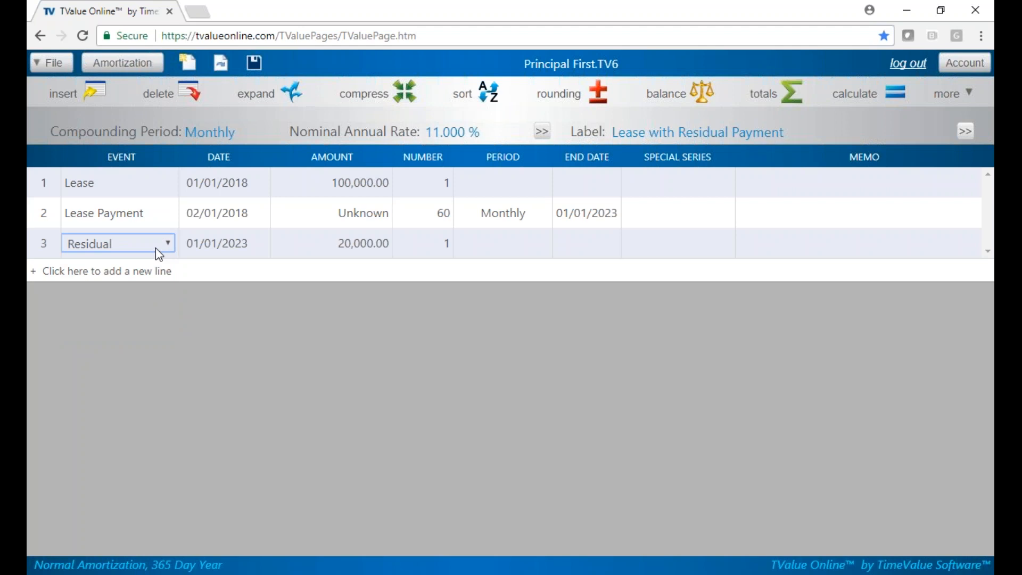
mouse_move(915, 27)
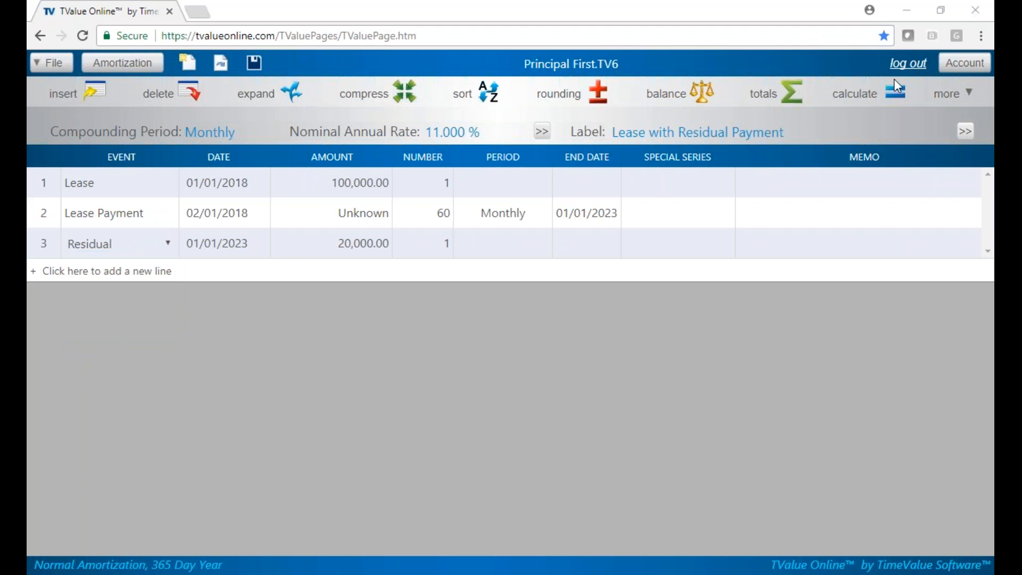
Calculate the schedule, solving the monthly lease payment as 1,922.73.
left_click(867, 93)
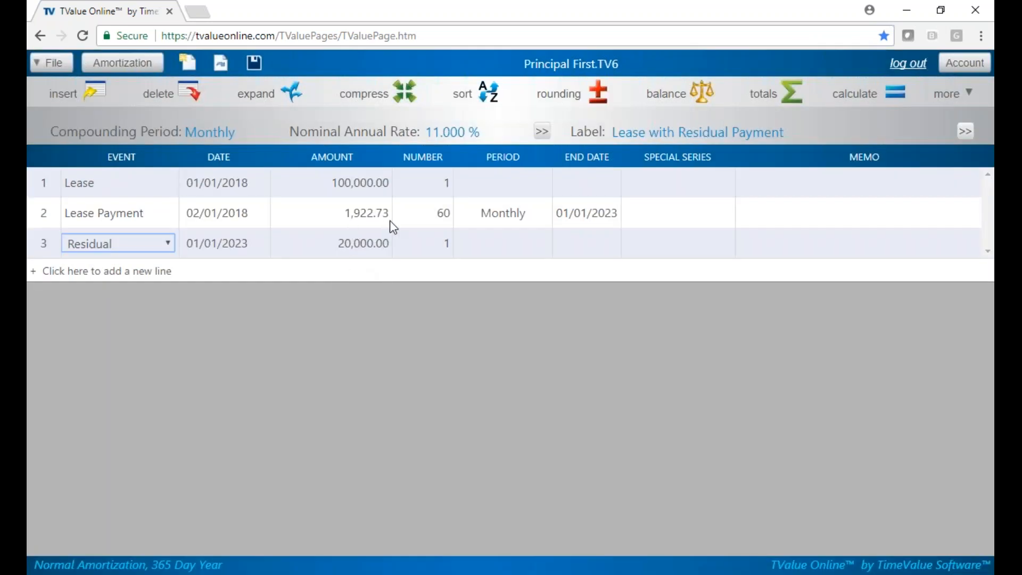
mouse_move(419, 252)
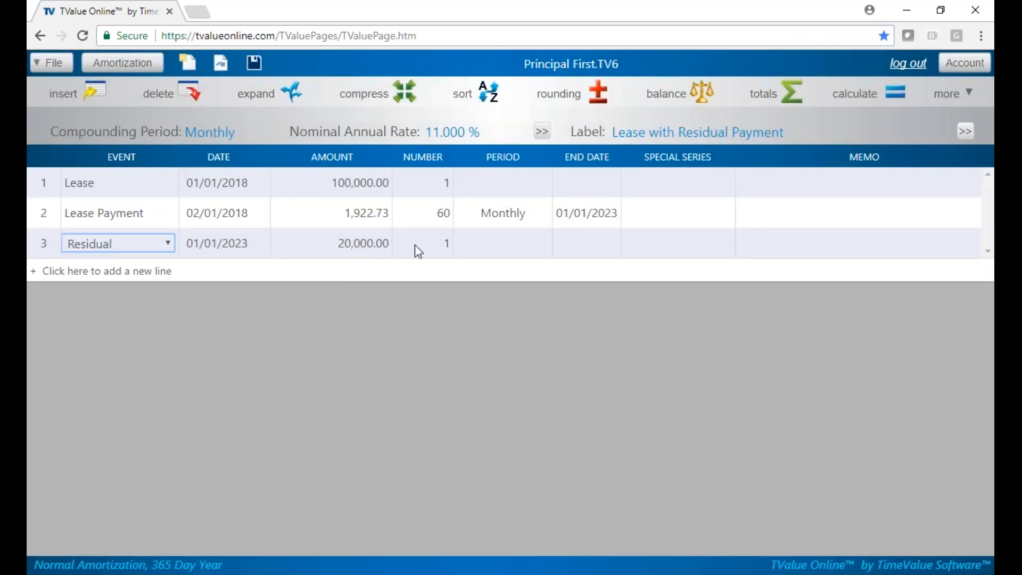
mouse_move(691, 282)
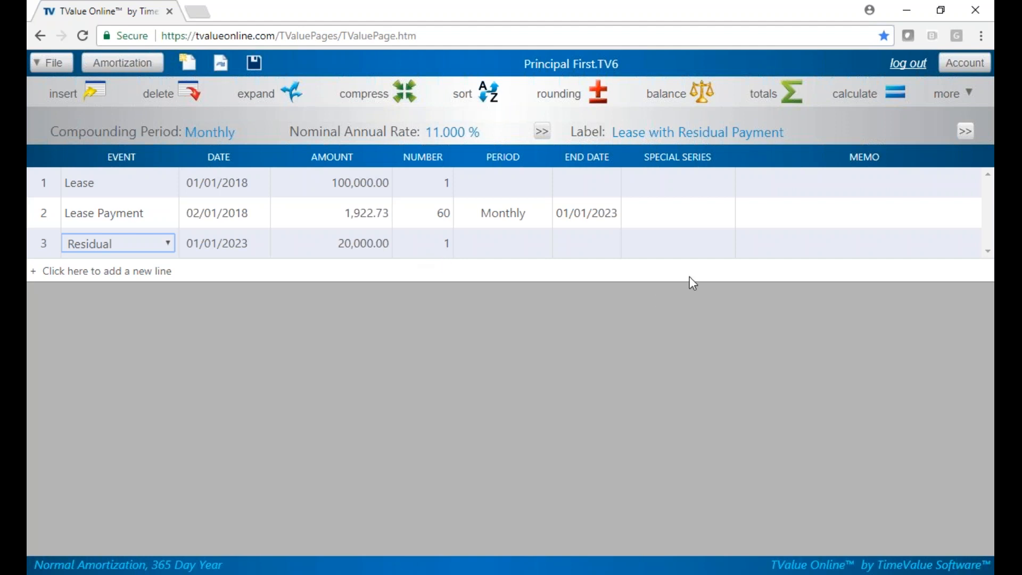